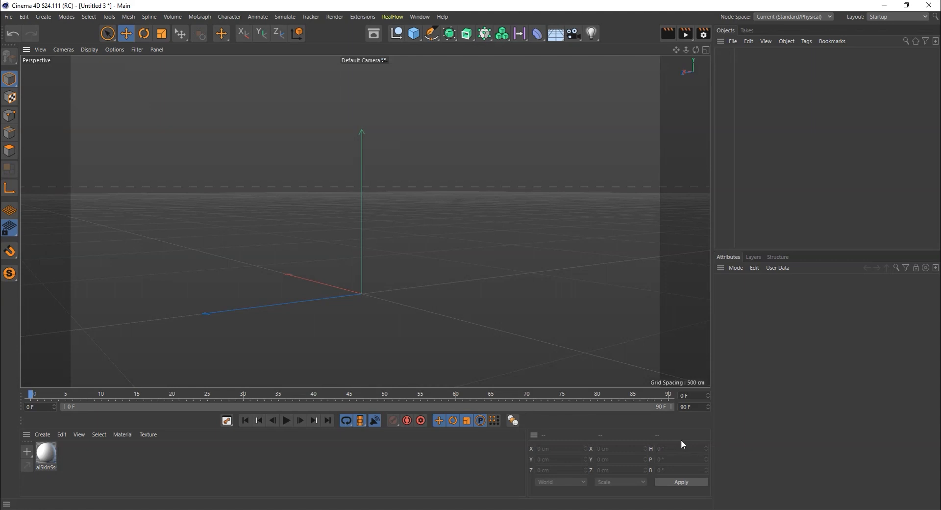
pyautogui.moveTo(485, 53)
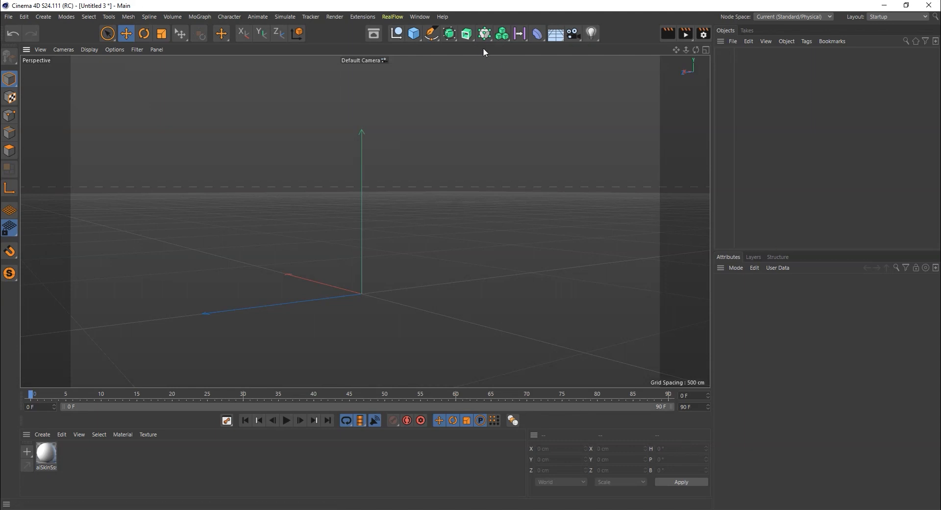
# Step: Merge the head_geo OBJ model from the 3d_face_geometry folder into the scene
pyautogui.click(484, 34)
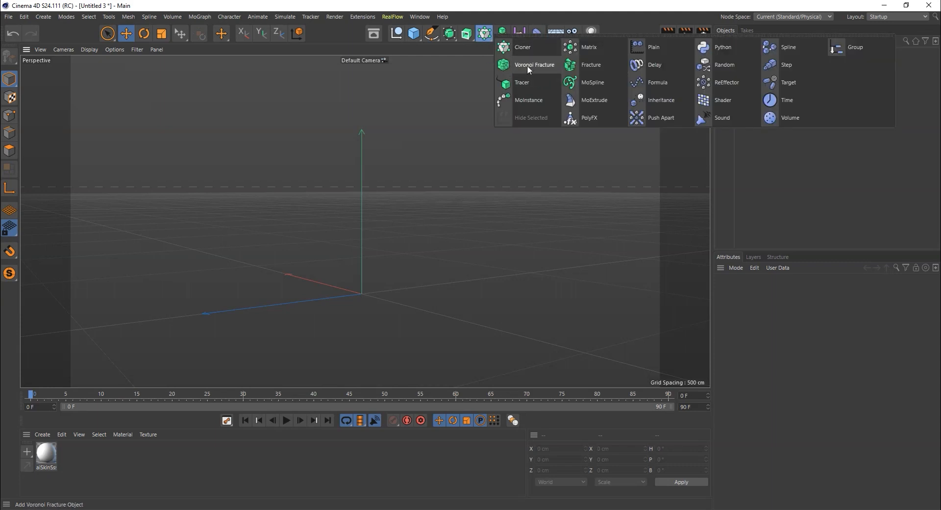
pyautogui.moveTo(399, 173)
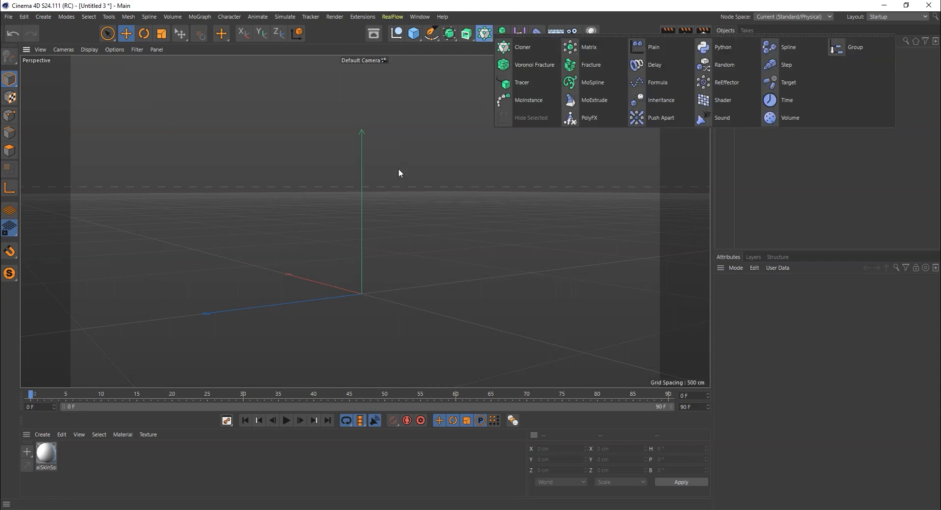
pyautogui.click(8, 16)
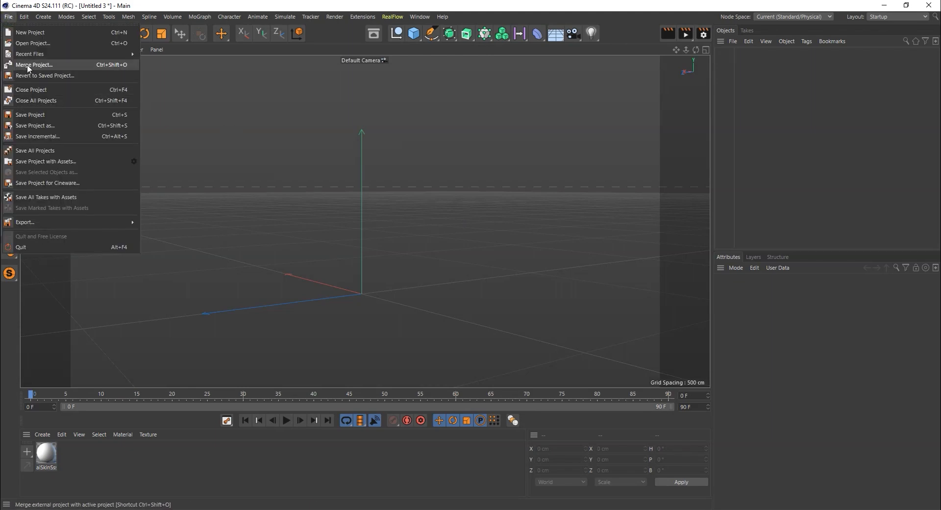
pyautogui.click(34, 65)
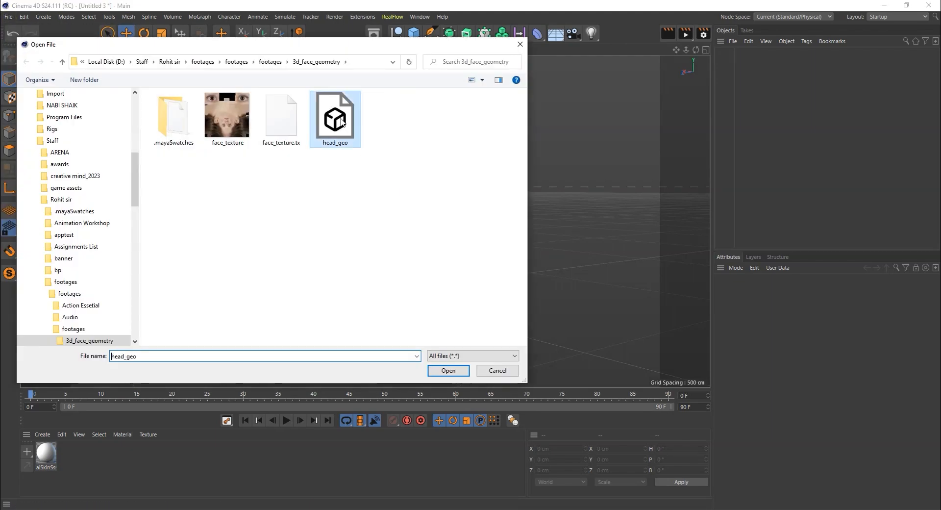
pyautogui.click(448, 370)
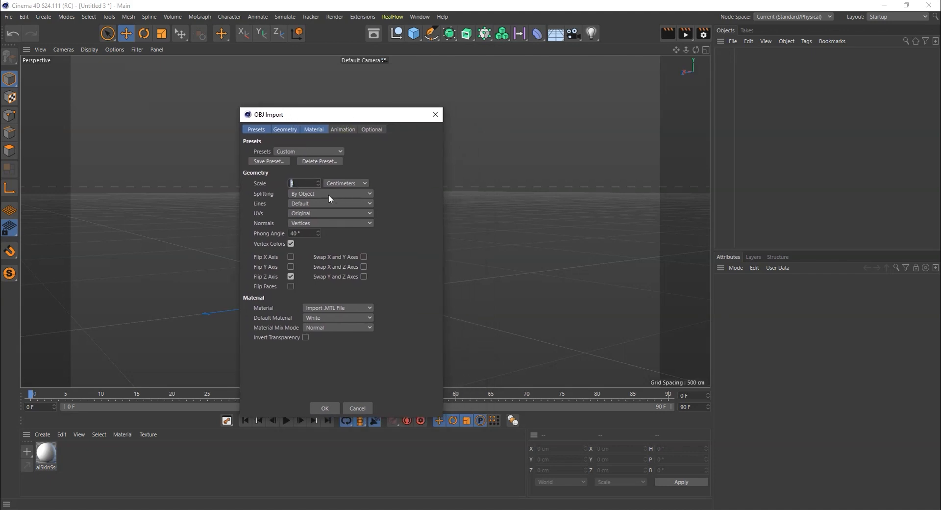
pyautogui.click(324, 408)
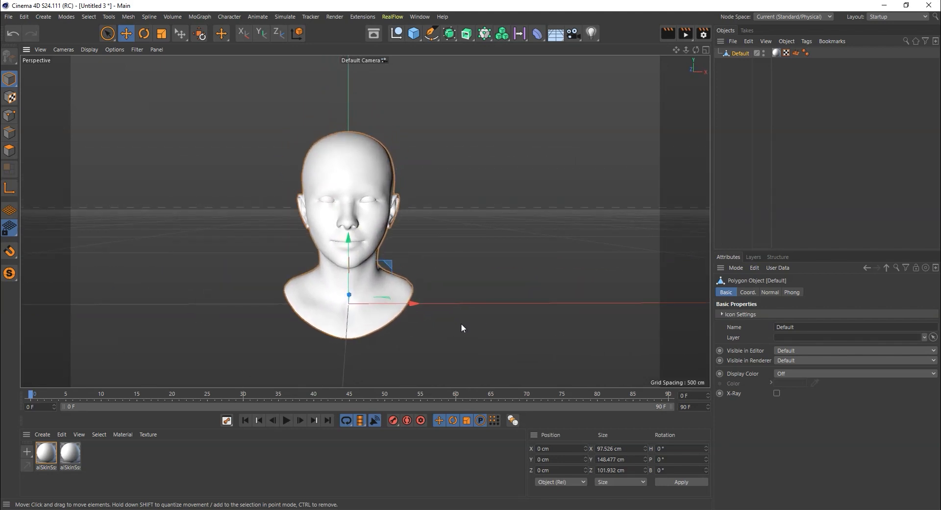
# Step: Rename the imported Default object to 'head'
pyautogui.moveTo(462, 328); pyautogui.dragTo(452, 335)
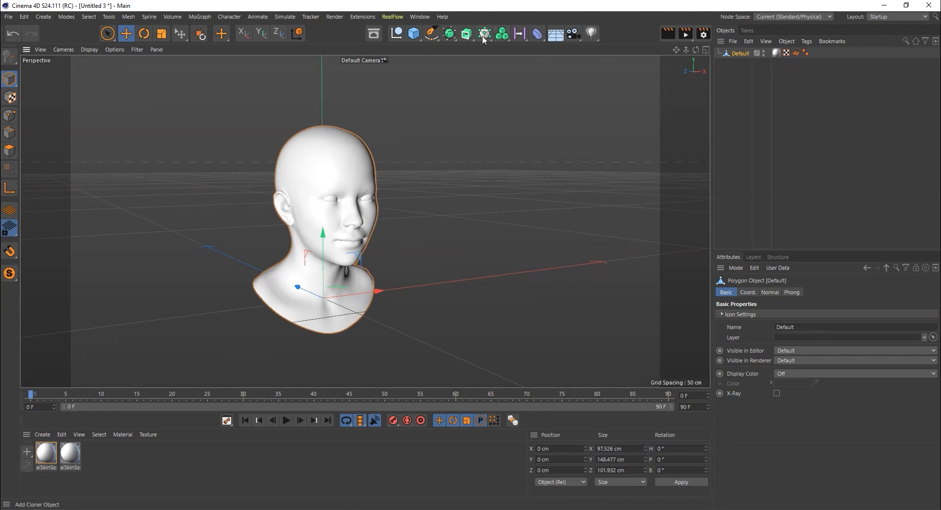
pyautogui.moveTo(740, 53)
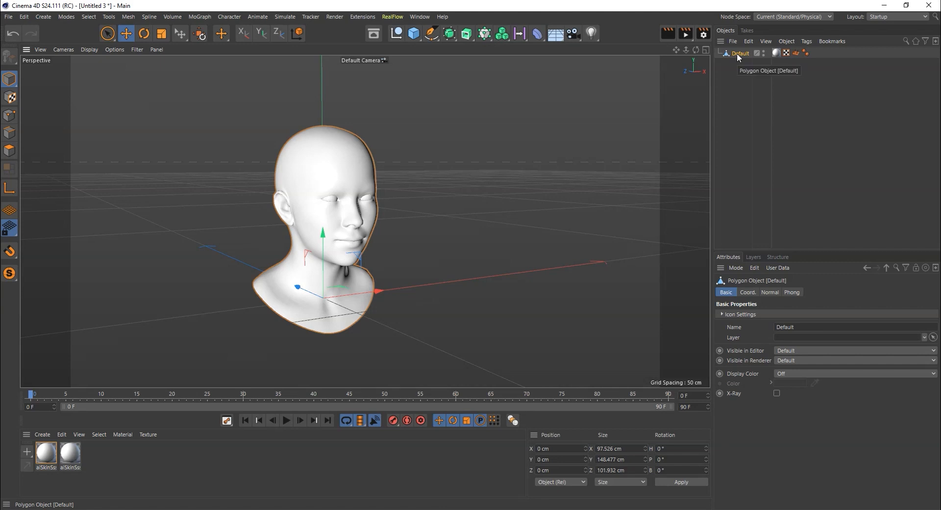
pyautogui.doubleClick(741, 54)
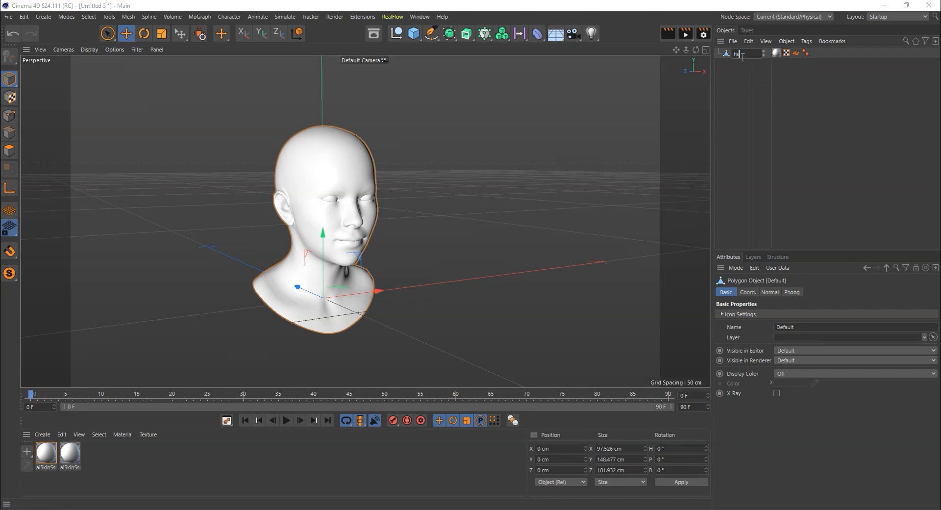
pyautogui.write('head')
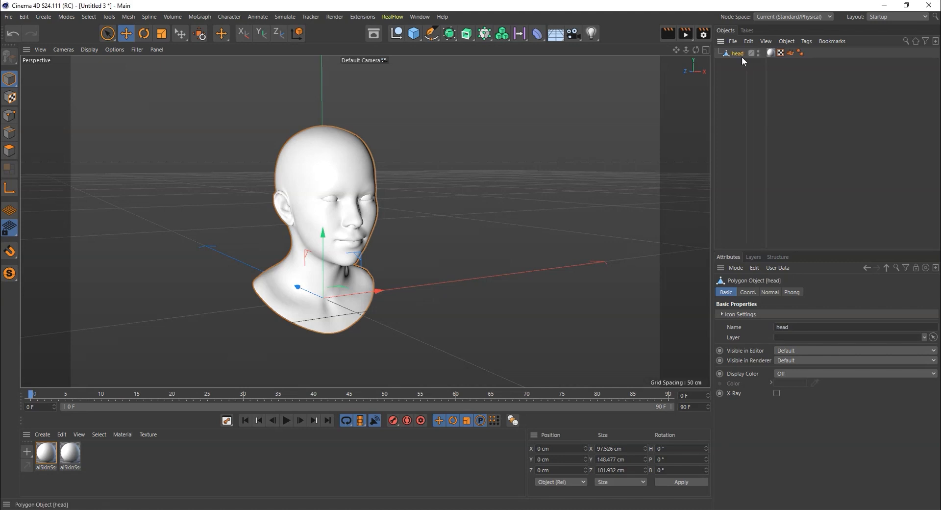
# Step: Add a MoGraph Voronoi Fracture and make the head object its child
pyautogui.click(484, 33)
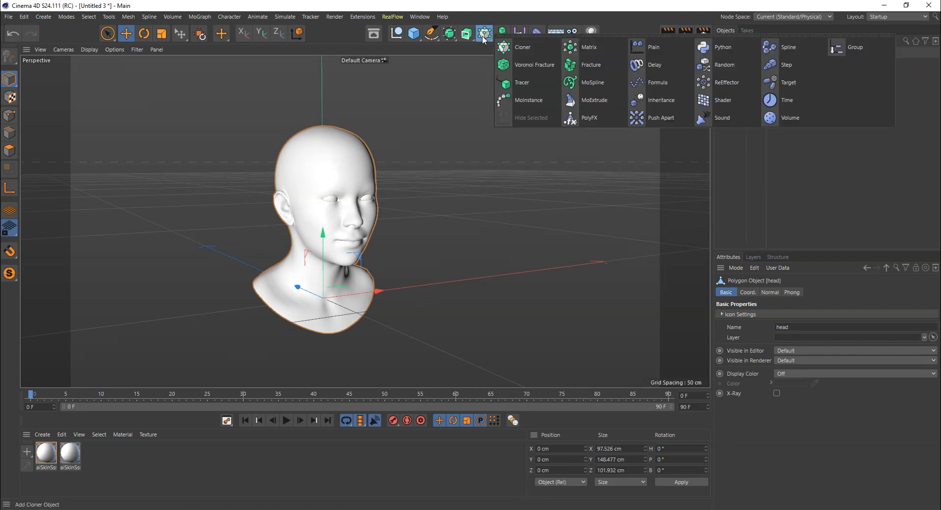
pyautogui.moveTo(534, 65)
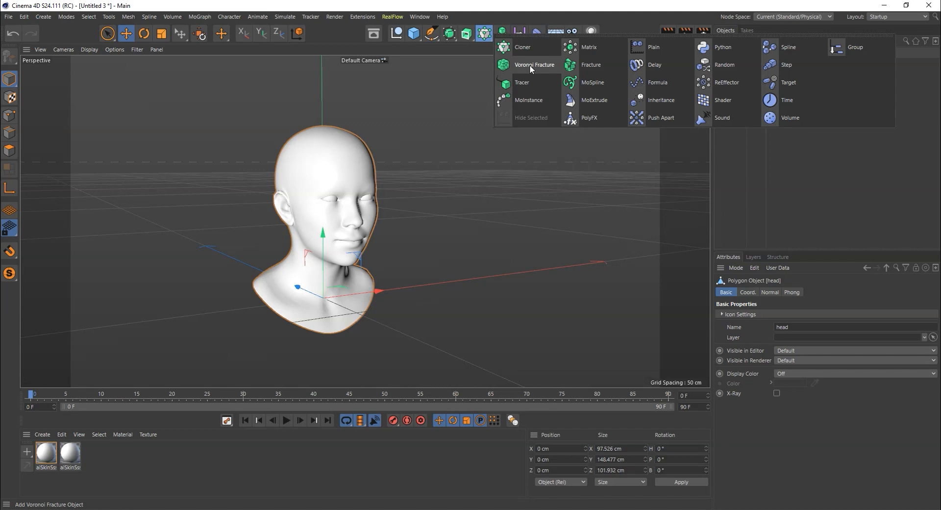
pyautogui.click(535, 65)
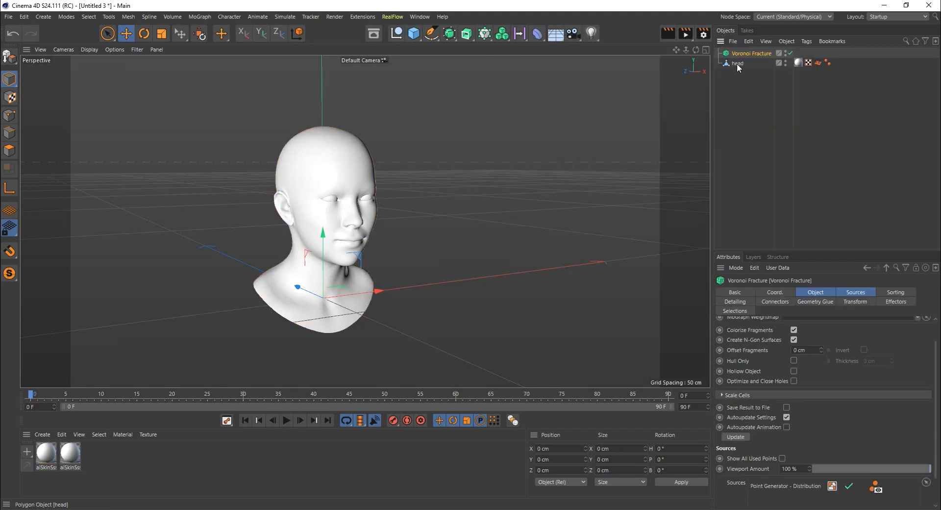
pyautogui.click(738, 63)
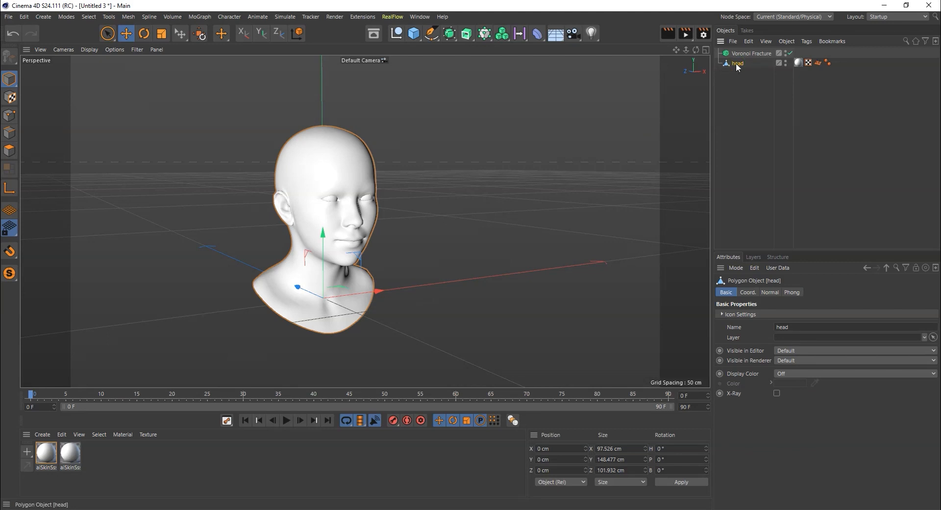
pyautogui.click(753, 52)
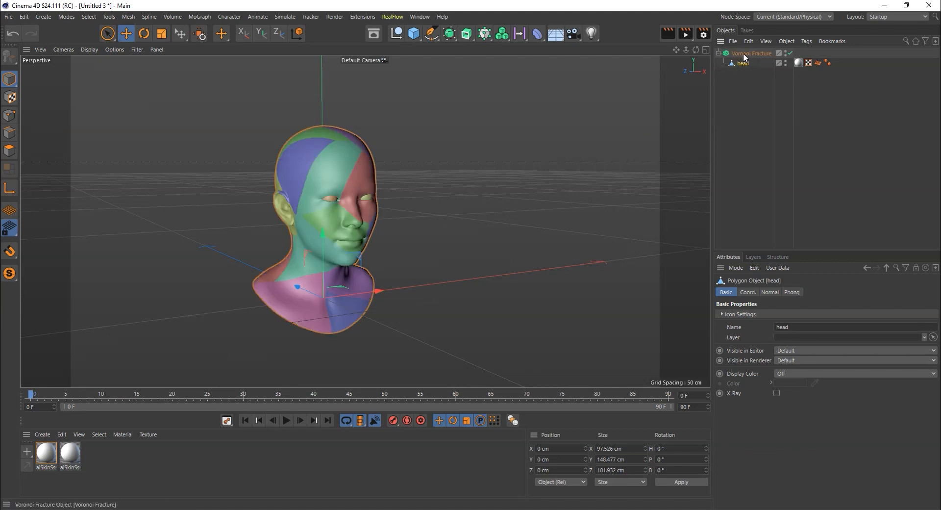
pyautogui.moveTo(752, 53)
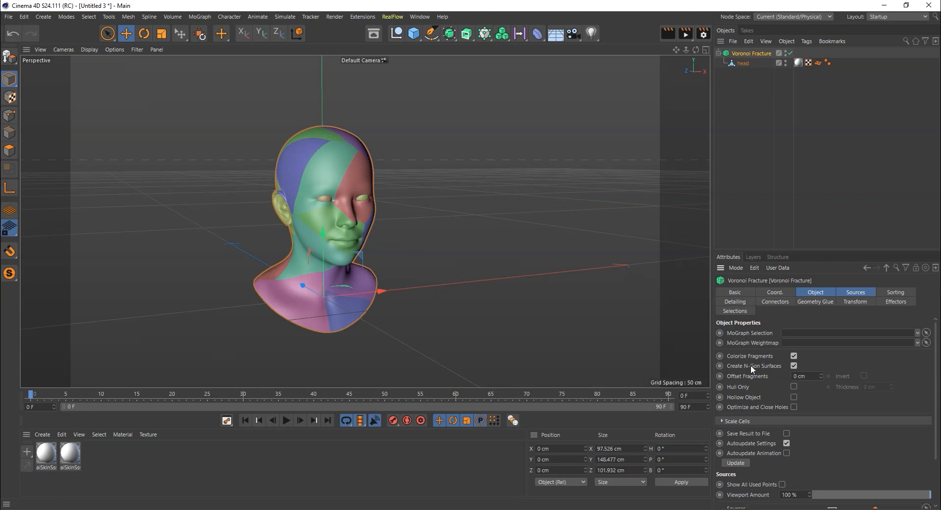
pyautogui.click(794, 355)
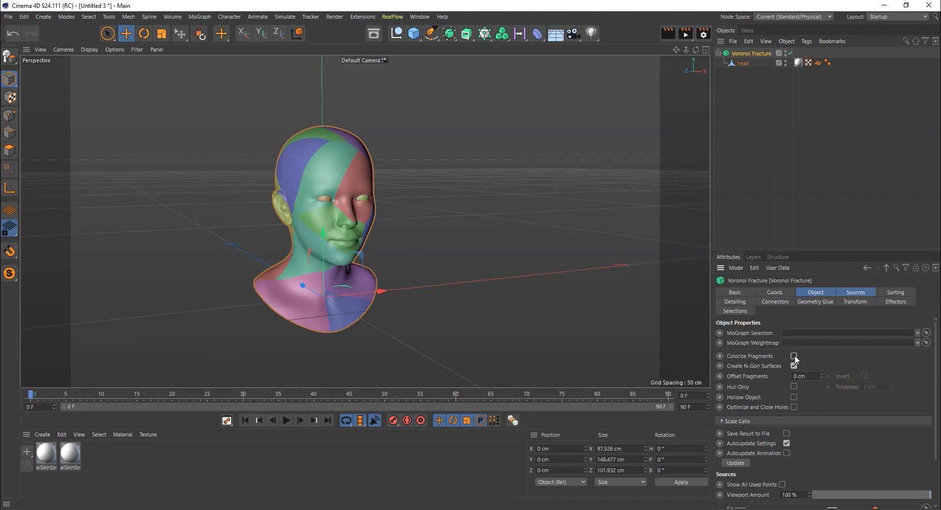
pyautogui.click(795, 356)
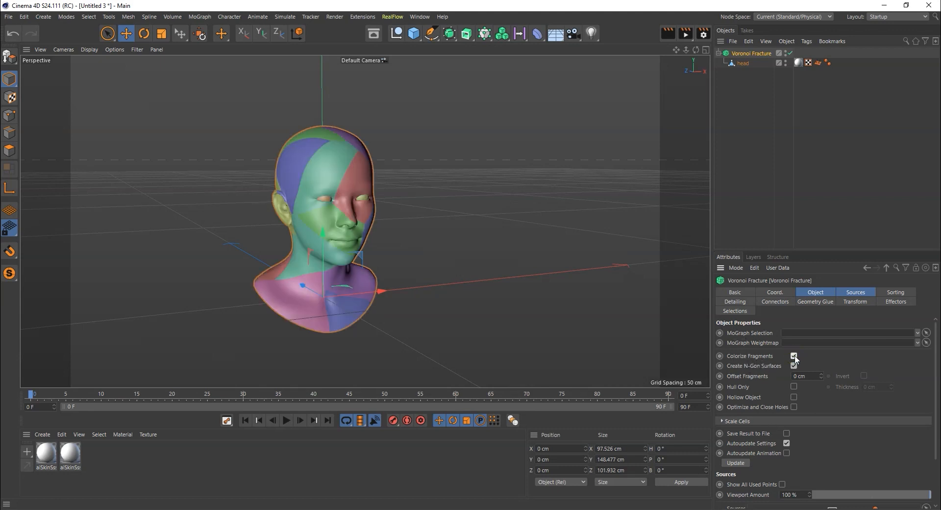
pyautogui.click(794, 366)
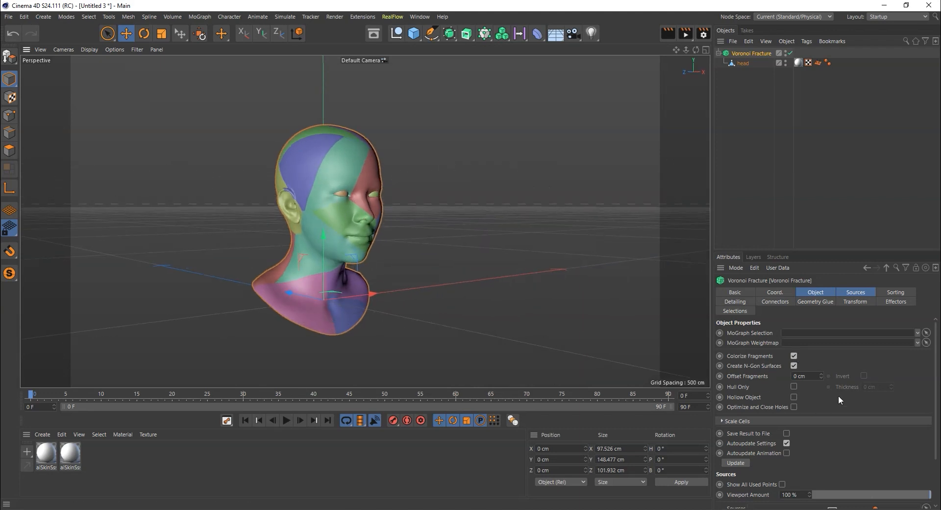
pyautogui.click(794, 366)
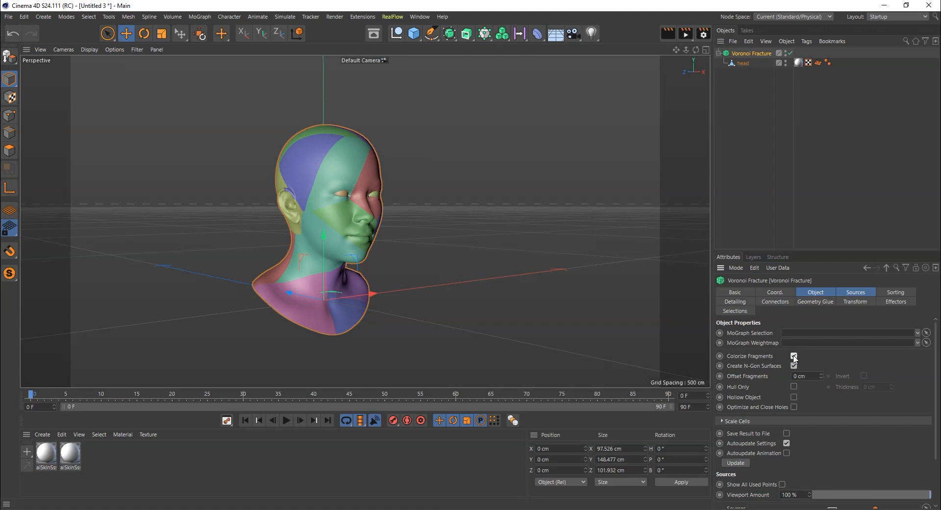
pyautogui.click(794, 355)
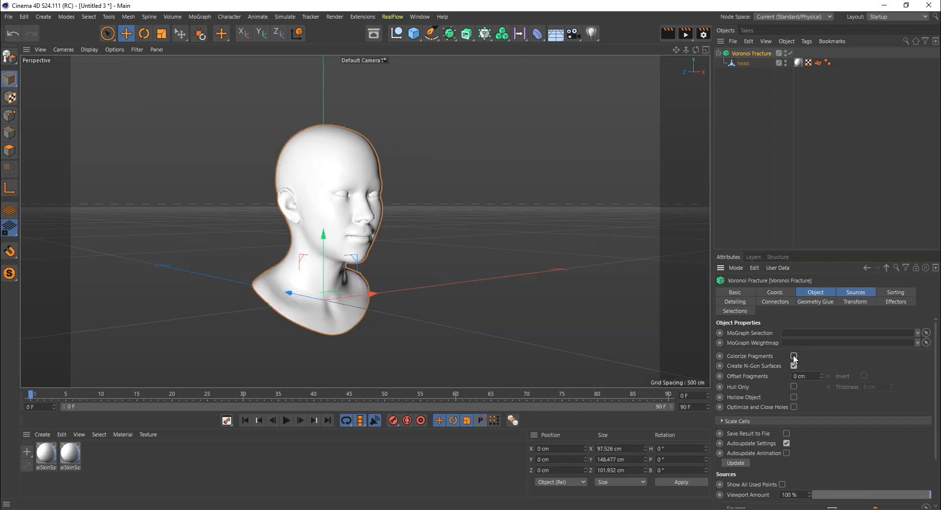
pyautogui.click(794, 356)
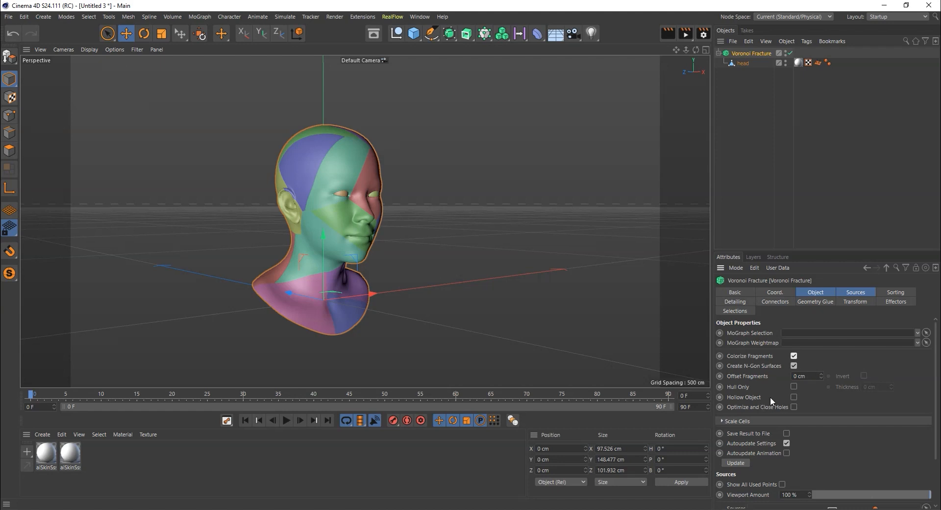
pyautogui.moveTo(859, 398)
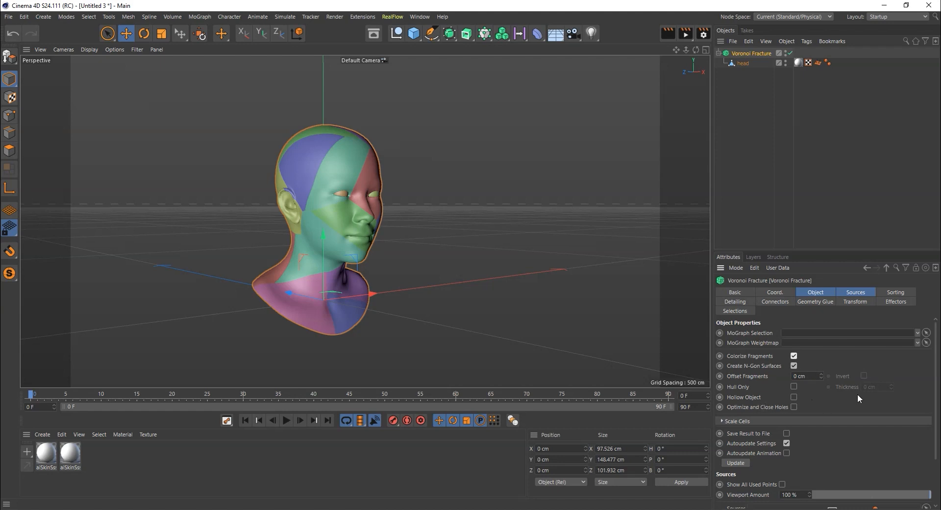
pyautogui.moveTo(859, 296)
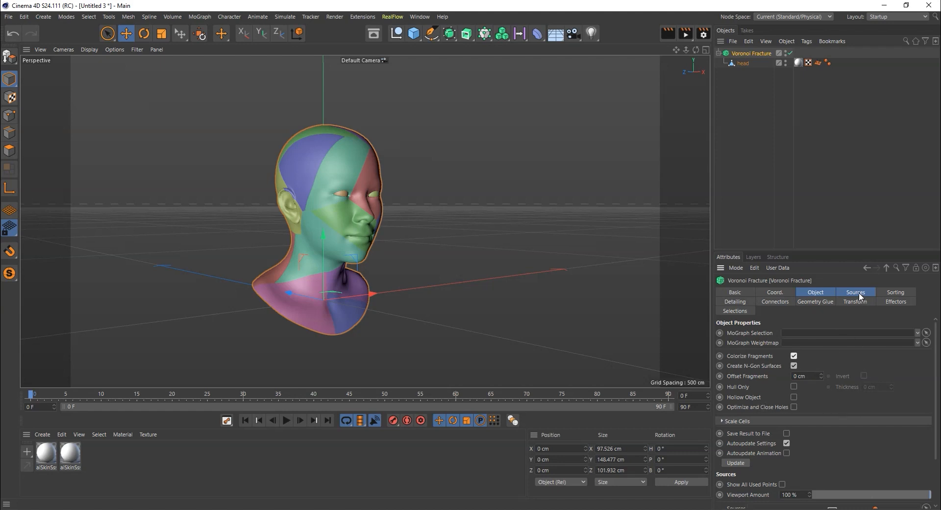
# Step: Set the Voronoi Fracture's Point Amount to 100 in the Sources settings
pyautogui.click(855, 291)
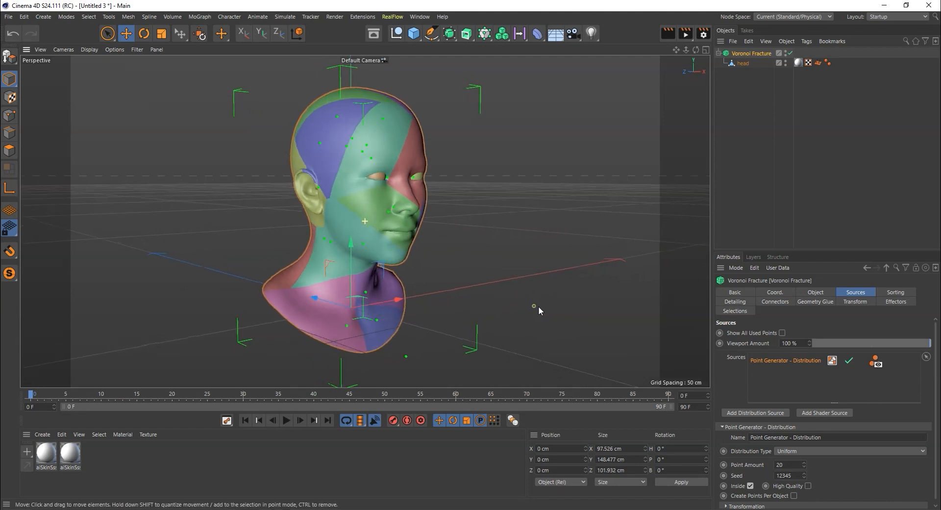
pyautogui.click(805, 464)
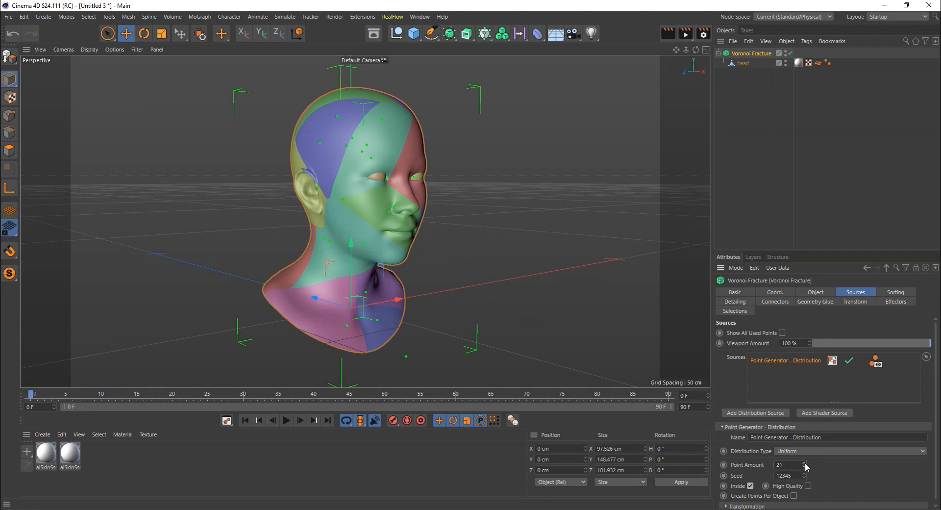
pyautogui.click(805, 464)
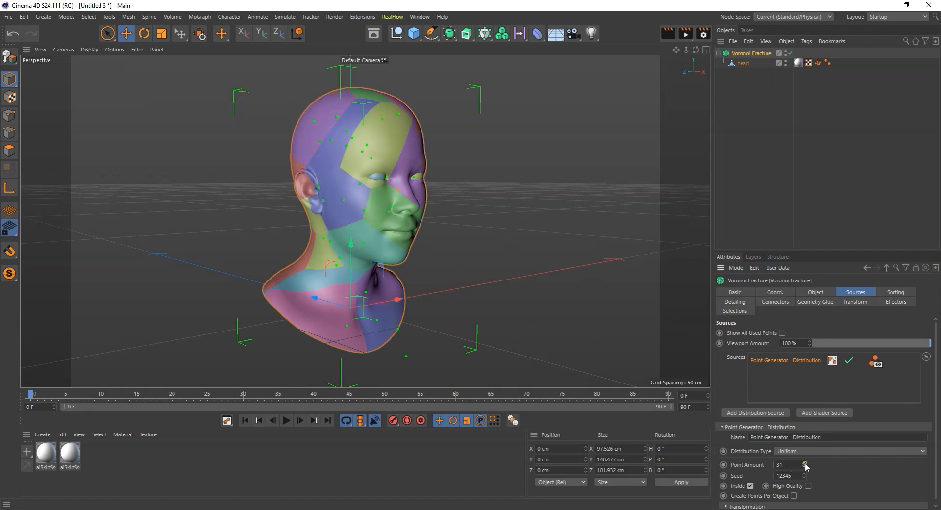
pyautogui.click(805, 465)
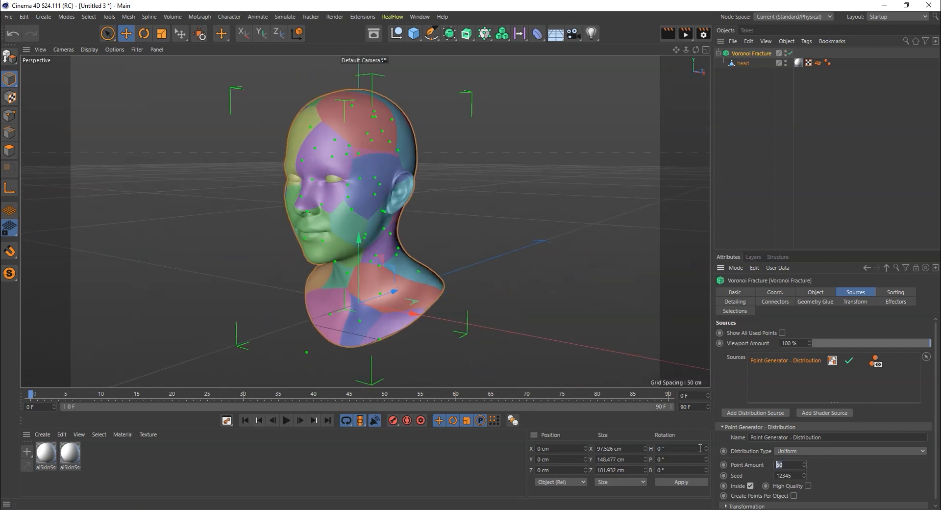
pyautogui.write('100')
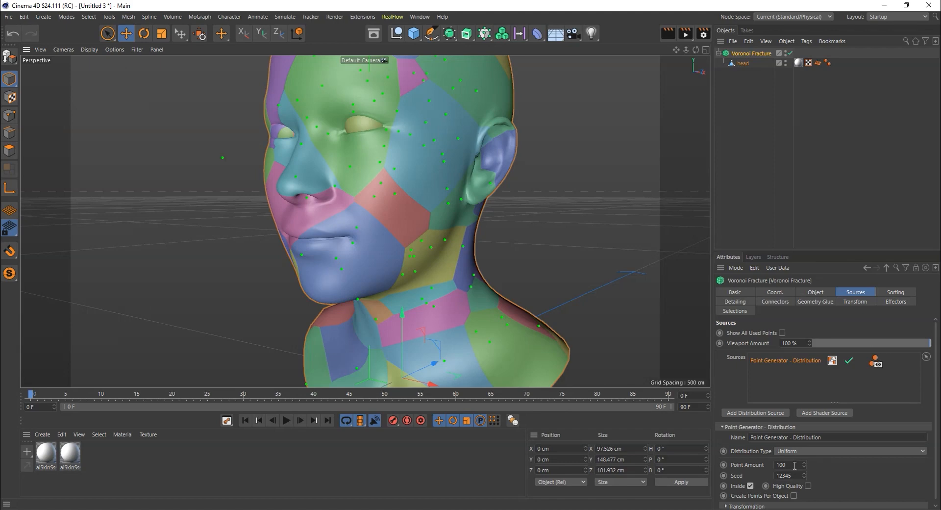
# Step: Try several new random Seed values for a different fragment layout
pyautogui.click(805, 473)
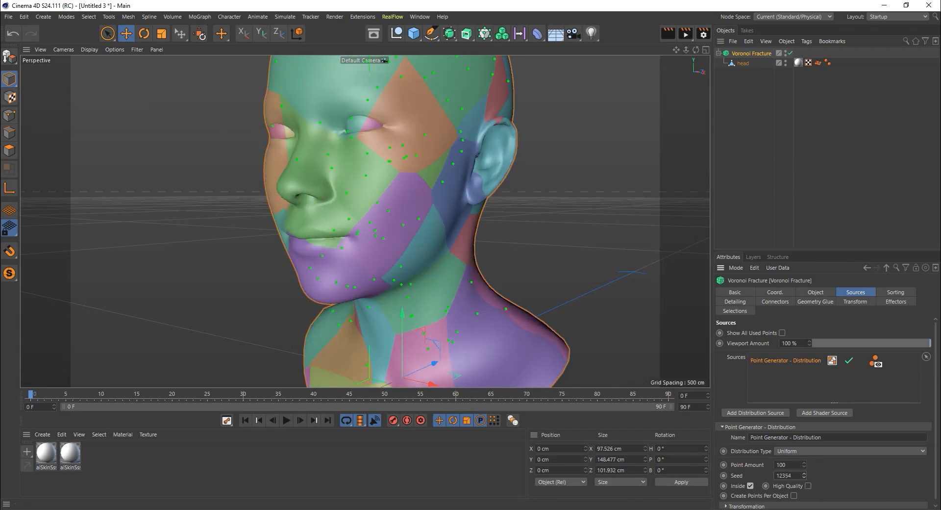
pyautogui.click(806, 473)
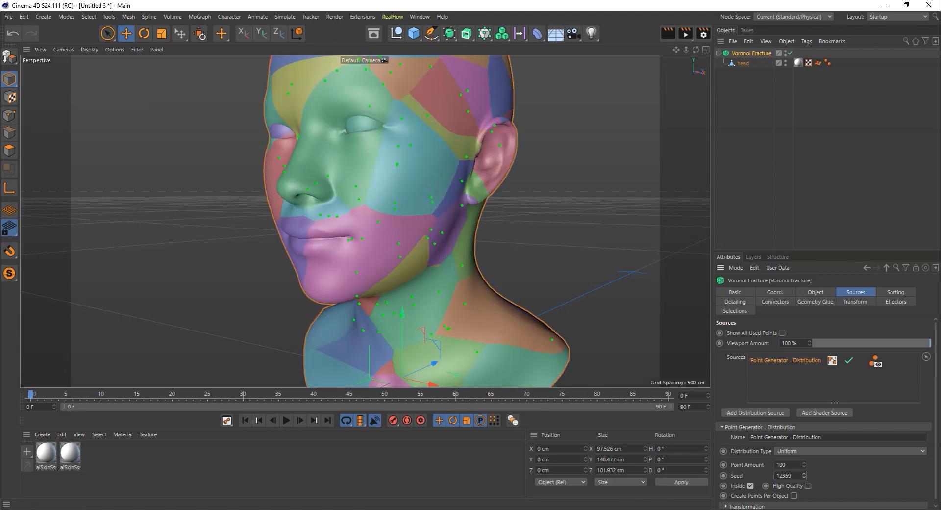
pyautogui.click(805, 476)
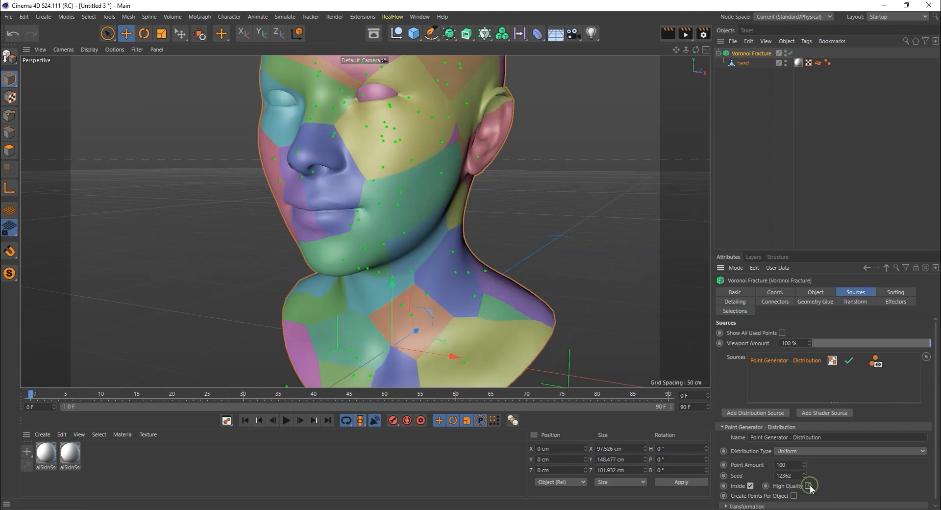
# Step: Enable High Quality point distribution, comparing it off and on
pyautogui.click(809, 486)
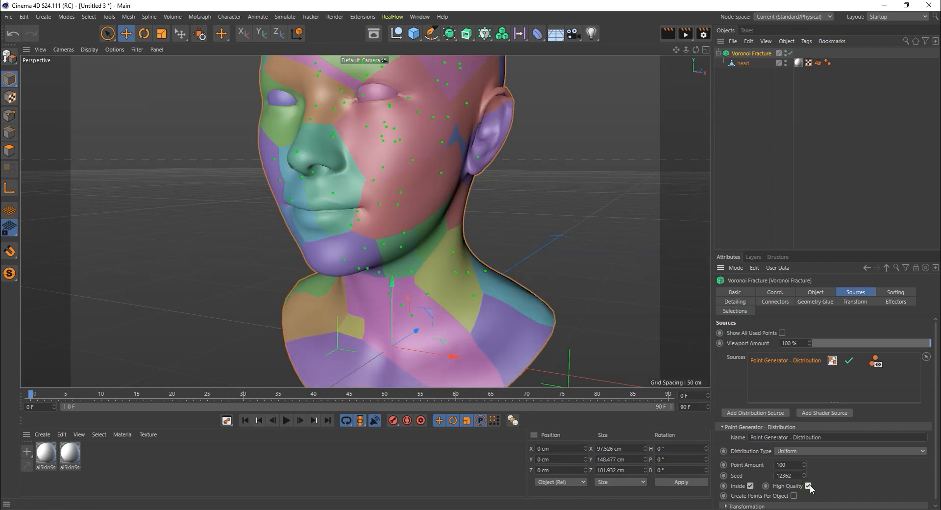
pyautogui.click(808, 485)
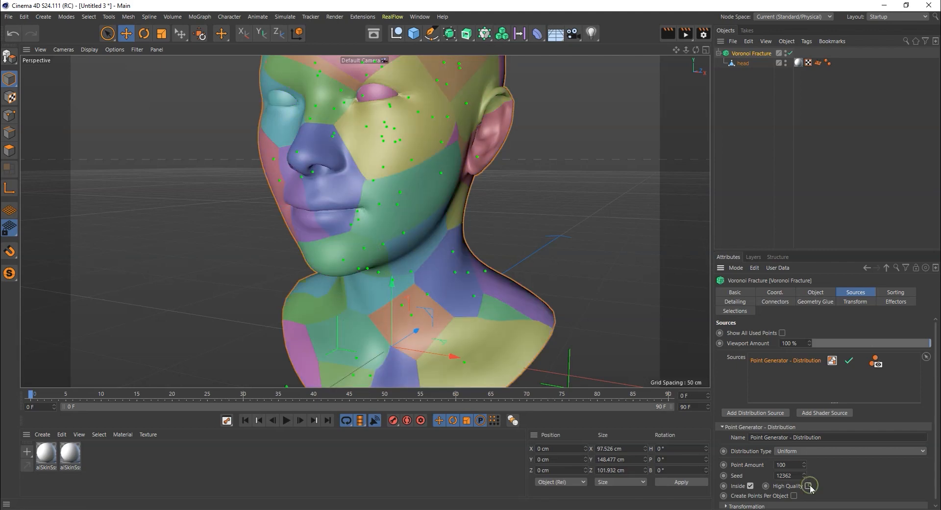
pyautogui.click(808, 486)
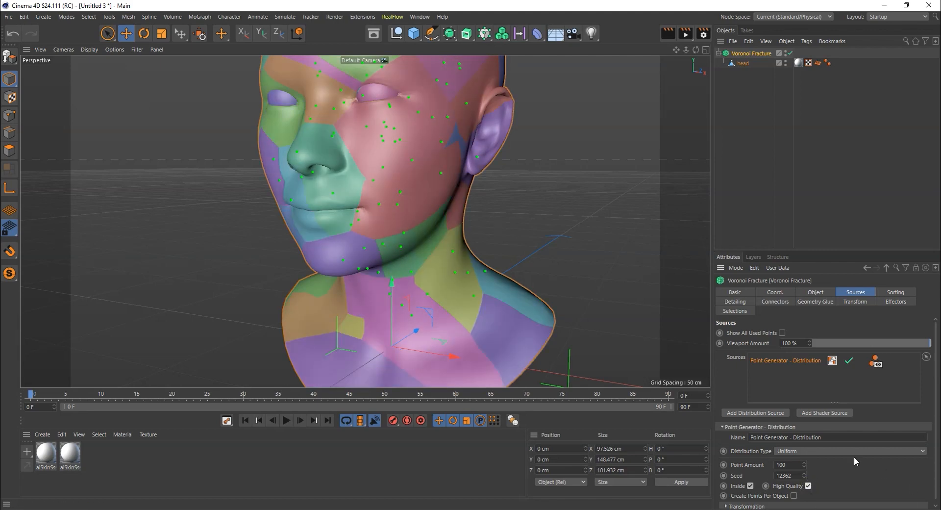
pyautogui.moveTo(816, 393)
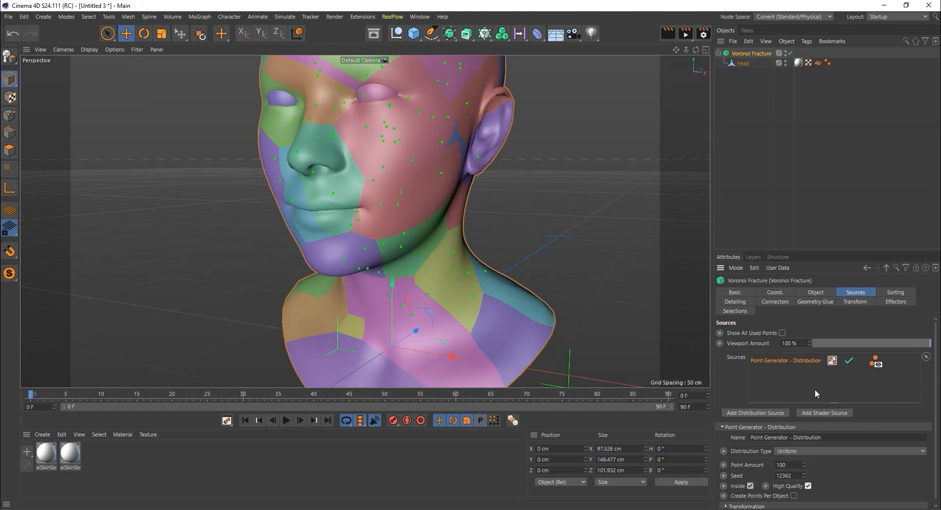
pyautogui.click(815, 291)
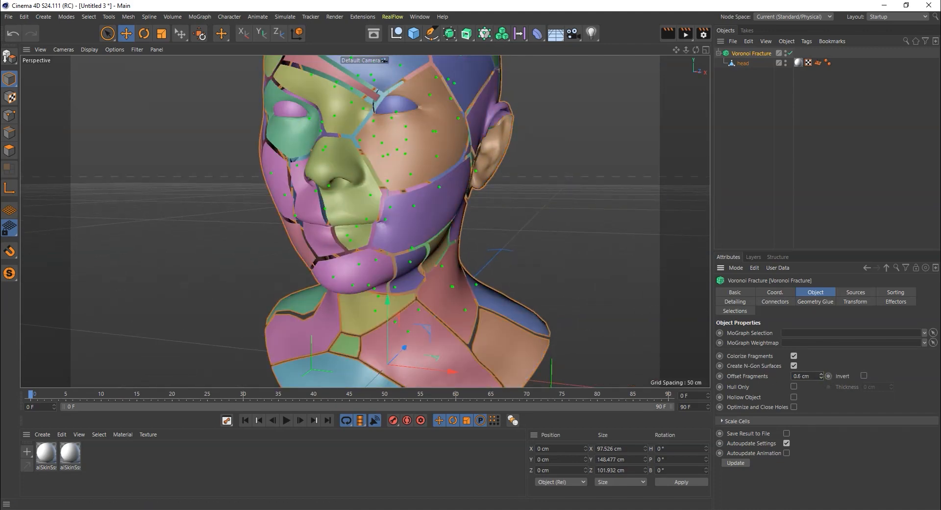
# Step: Raise Offset Fragments to 0.9 cm and enable Invert to leave only the gaps
pyautogui.click(805, 376)
pyautogui.write('0.9')
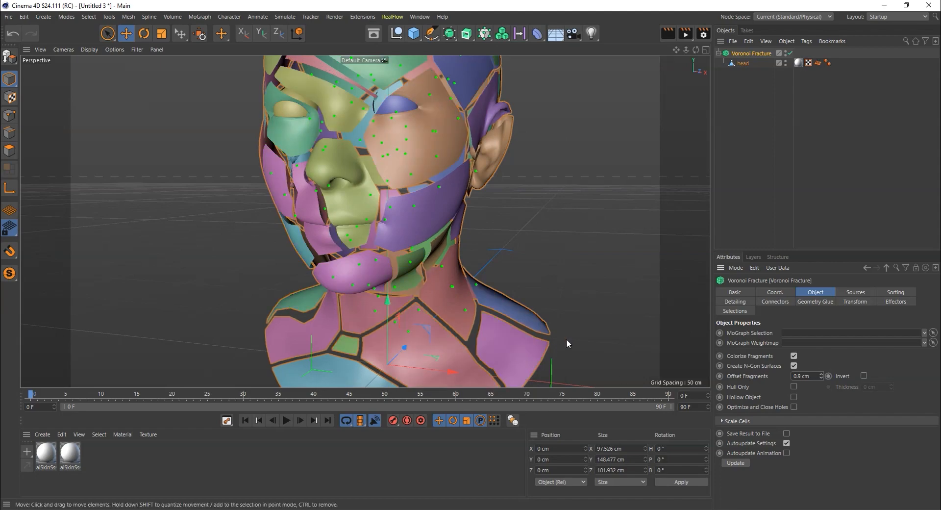
pyautogui.moveTo(568, 344); pyautogui.dragTo(445, 341)
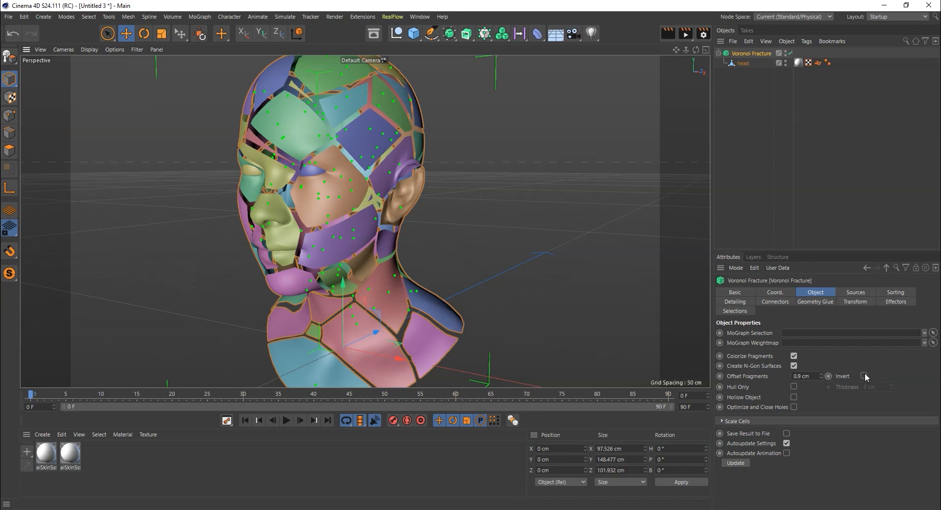
pyautogui.click(864, 375)
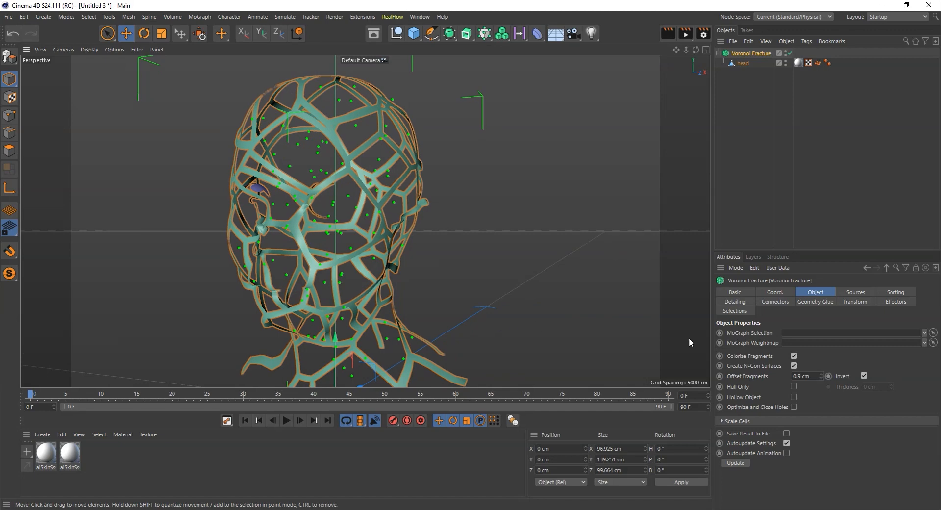
pyautogui.moveTo(818, 310)
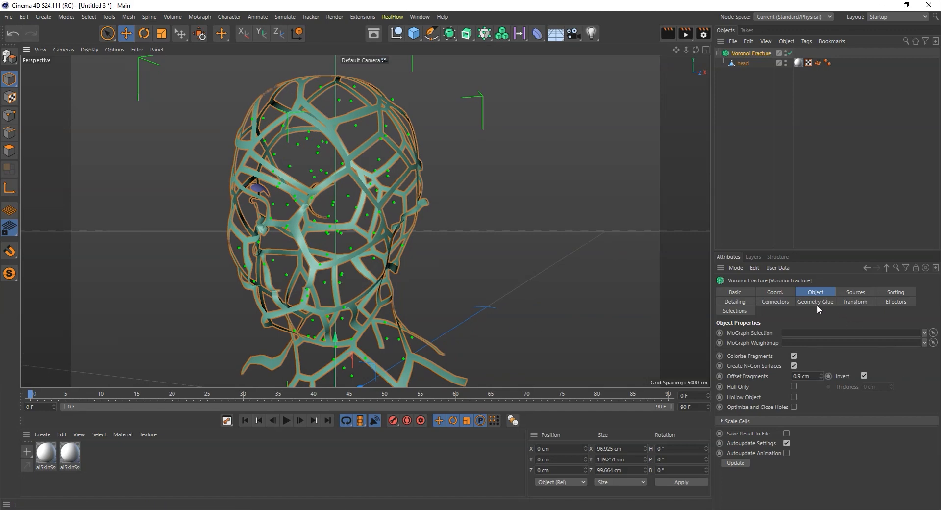
# Step: Set Point Amount to 200, with Offset Fragments reset to 0 and Invert off
pyautogui.click(855, 292)
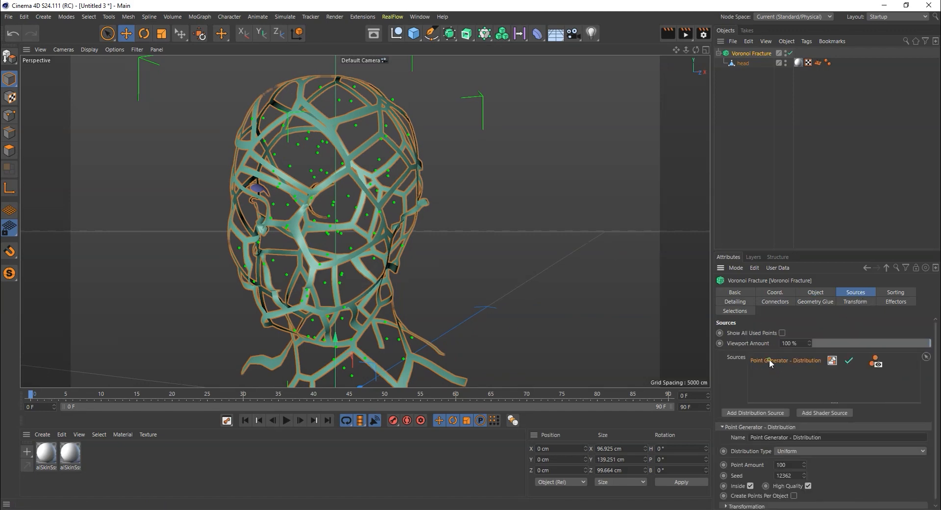
pyautogui.write('20')
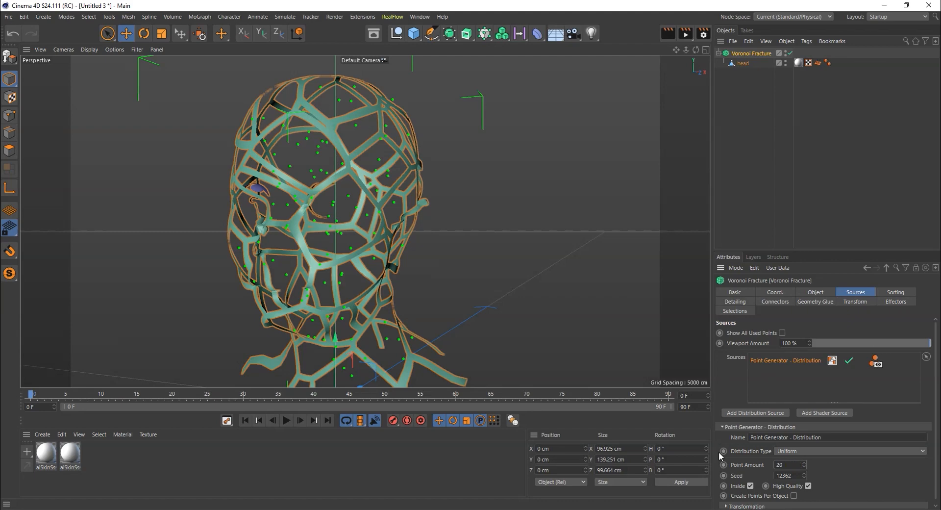
pyautogui.write('200')
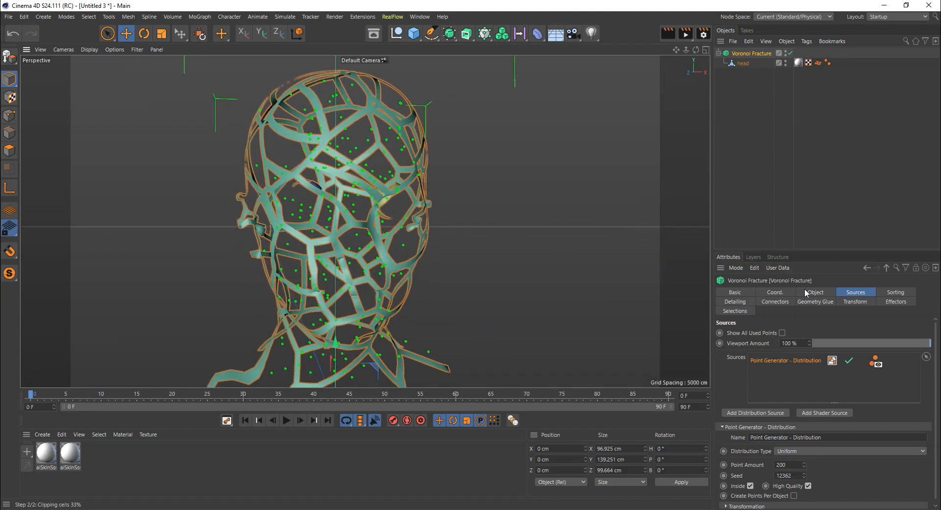
pyautogui.click(814, 292)
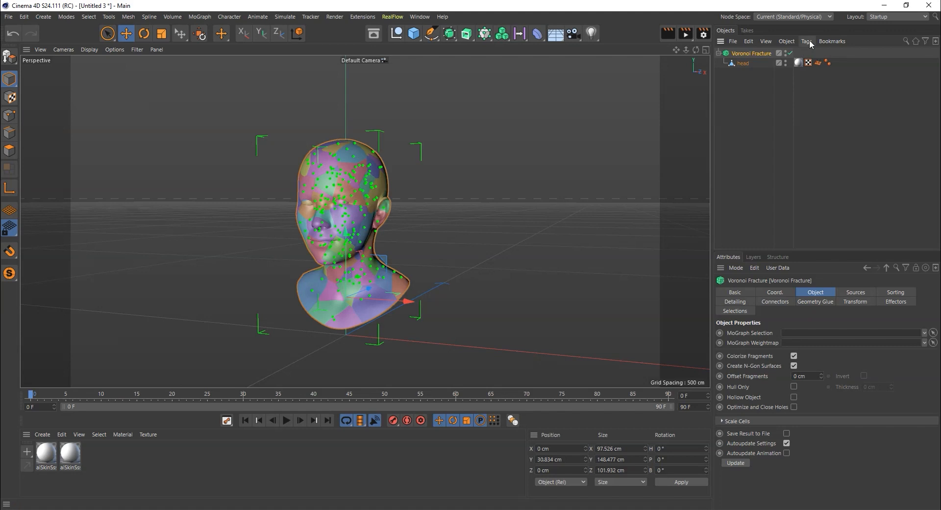
# Step: Add a Rigid Body simulation tag to the Voronoi Fracture
pyautogui.click(807, 40)
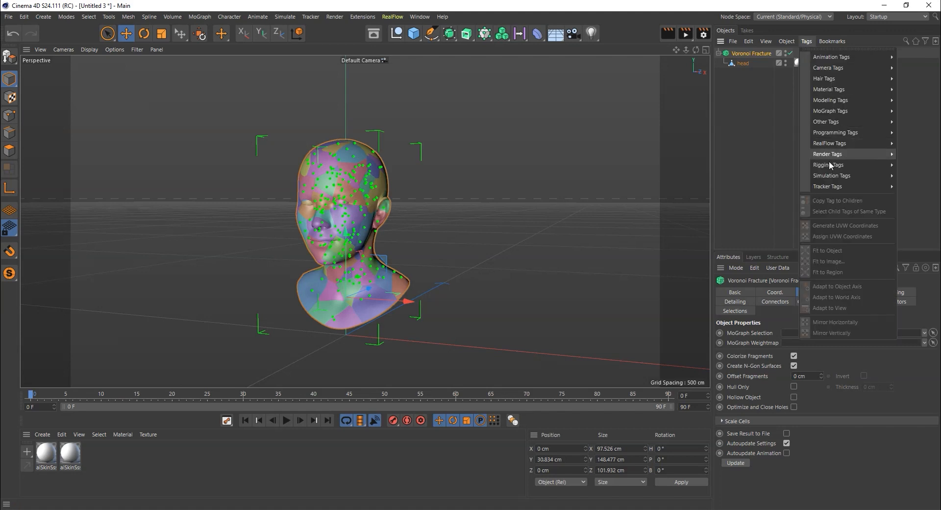
pyautogui.moveTo(832, 175)
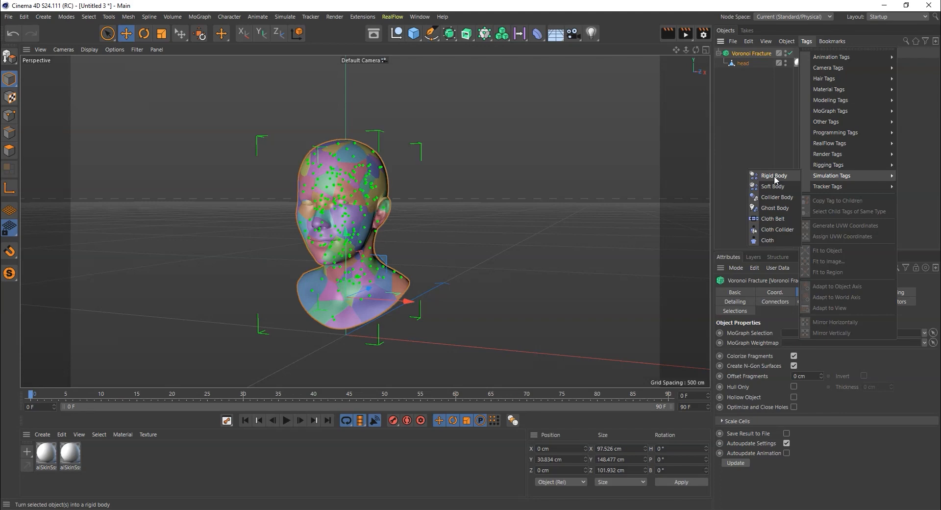
pyautogui.click(774, 174)
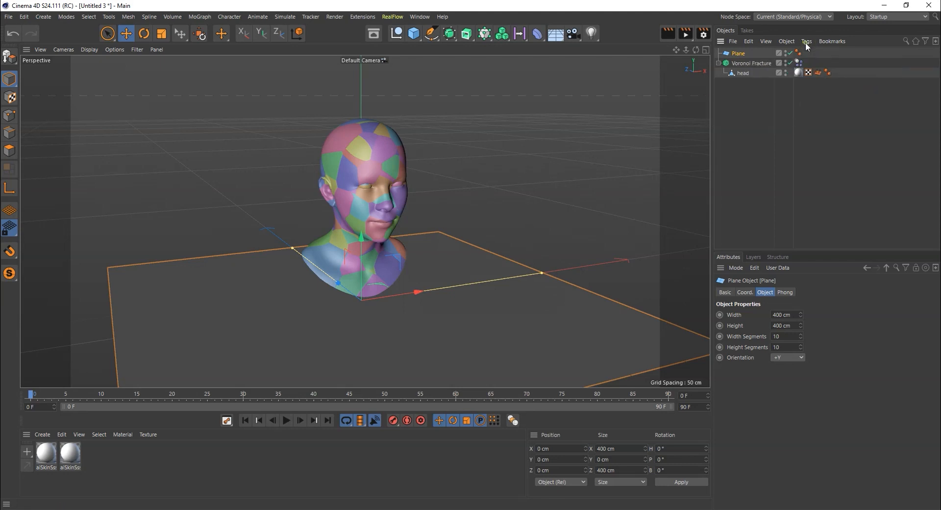
# Step: Give the 400 cm ground plane a Collider Body simulation tag
pyautogui.click(807, 41)
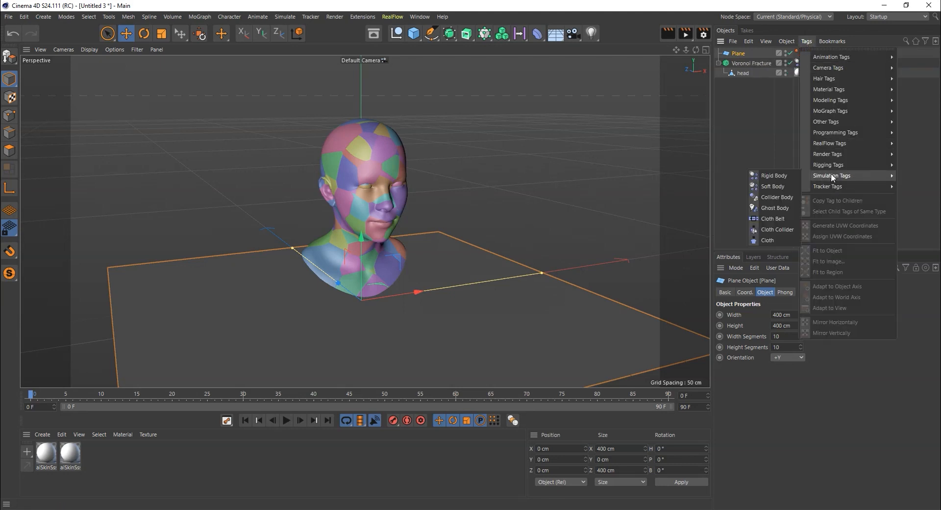
pyautogui.moveTo(776, 197)
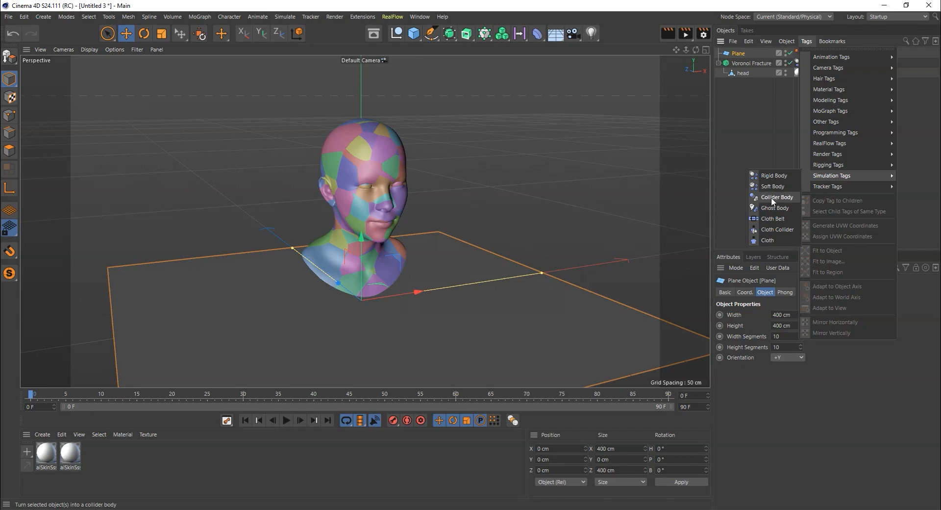
pyautogui.click(776, 197)
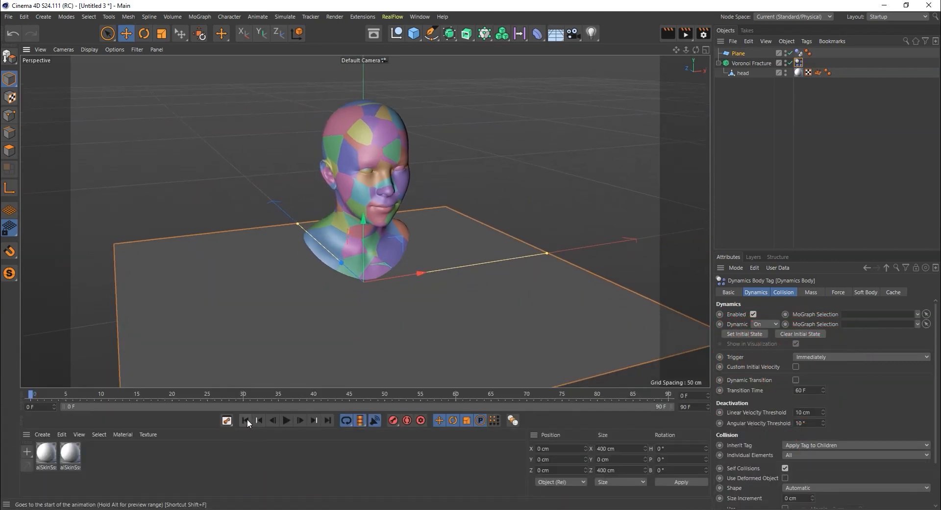
# Step: Rewind and play the fracture simulation, then inspect a dynamics tag's settings
pyautogui.click(286, 421)
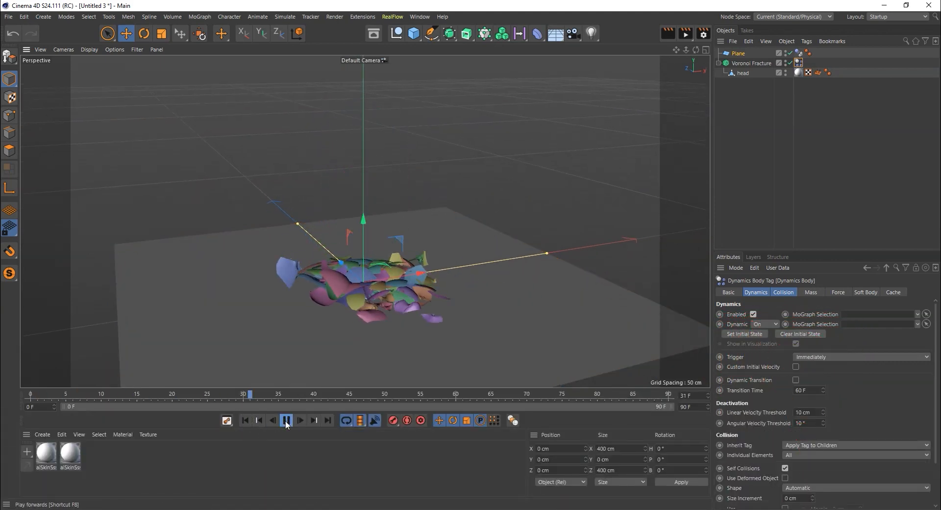
pyautogui.click(244, 420)
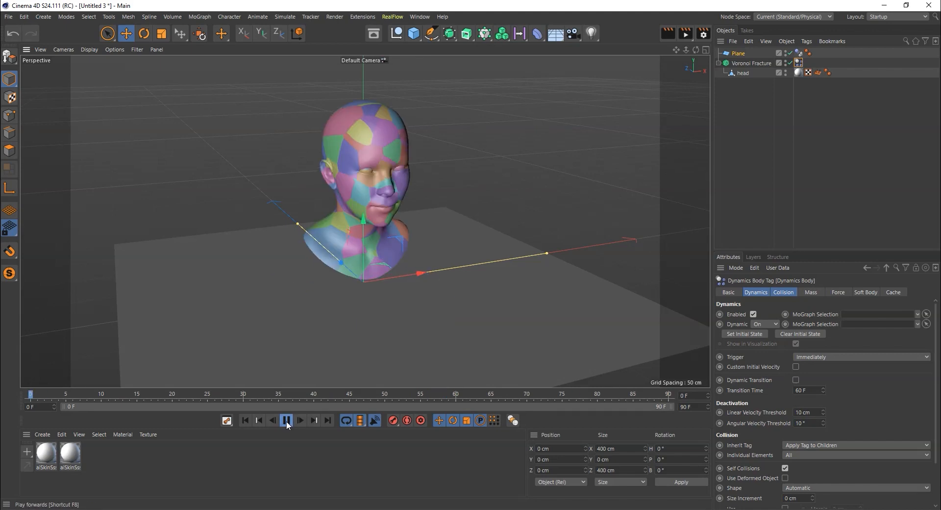
pyautogui.click(287, 419)
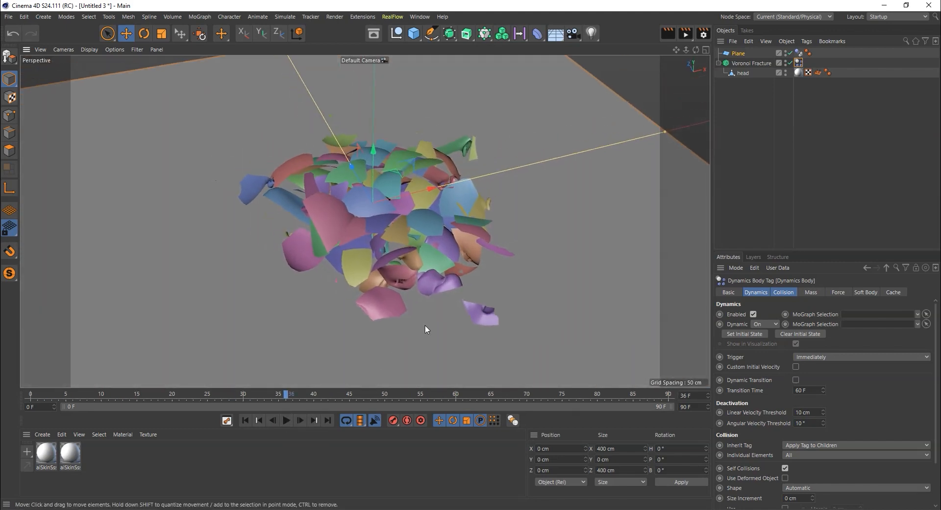
pyautogui.click(747, 63)
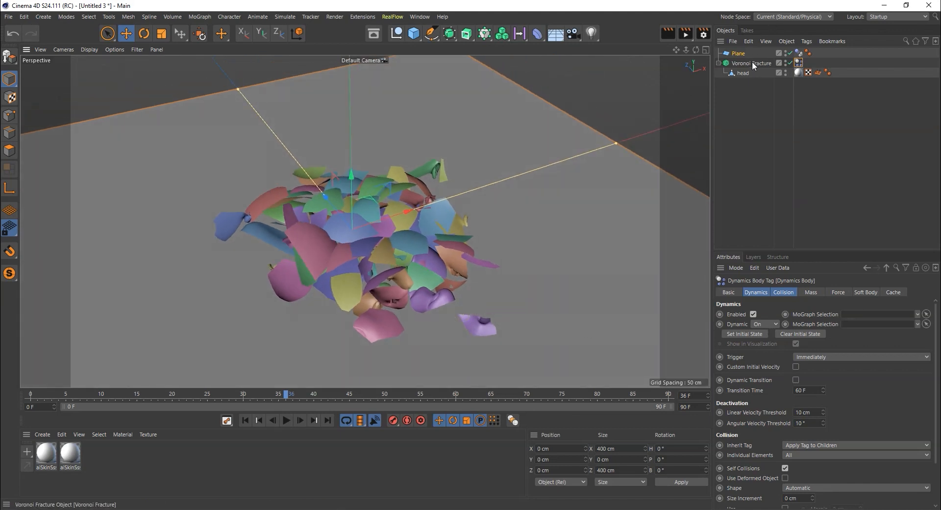
pyautogui.click(765, 324)
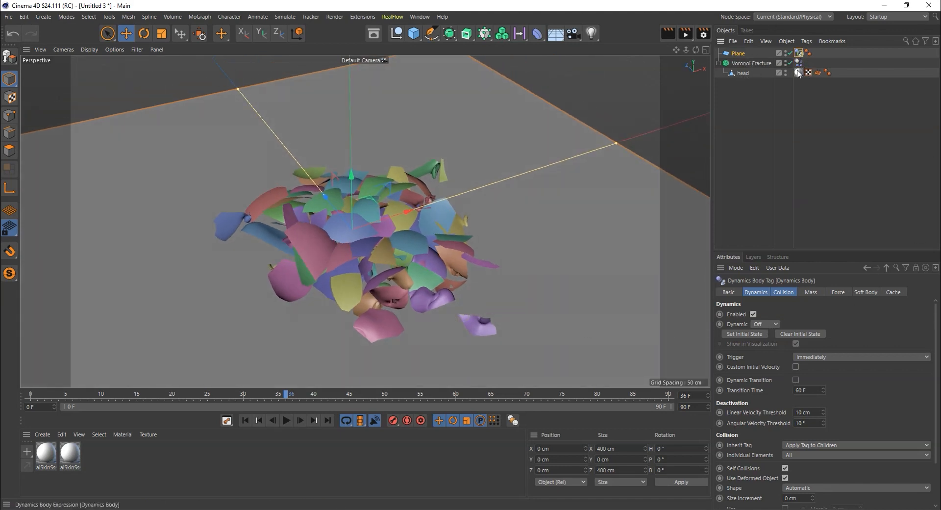